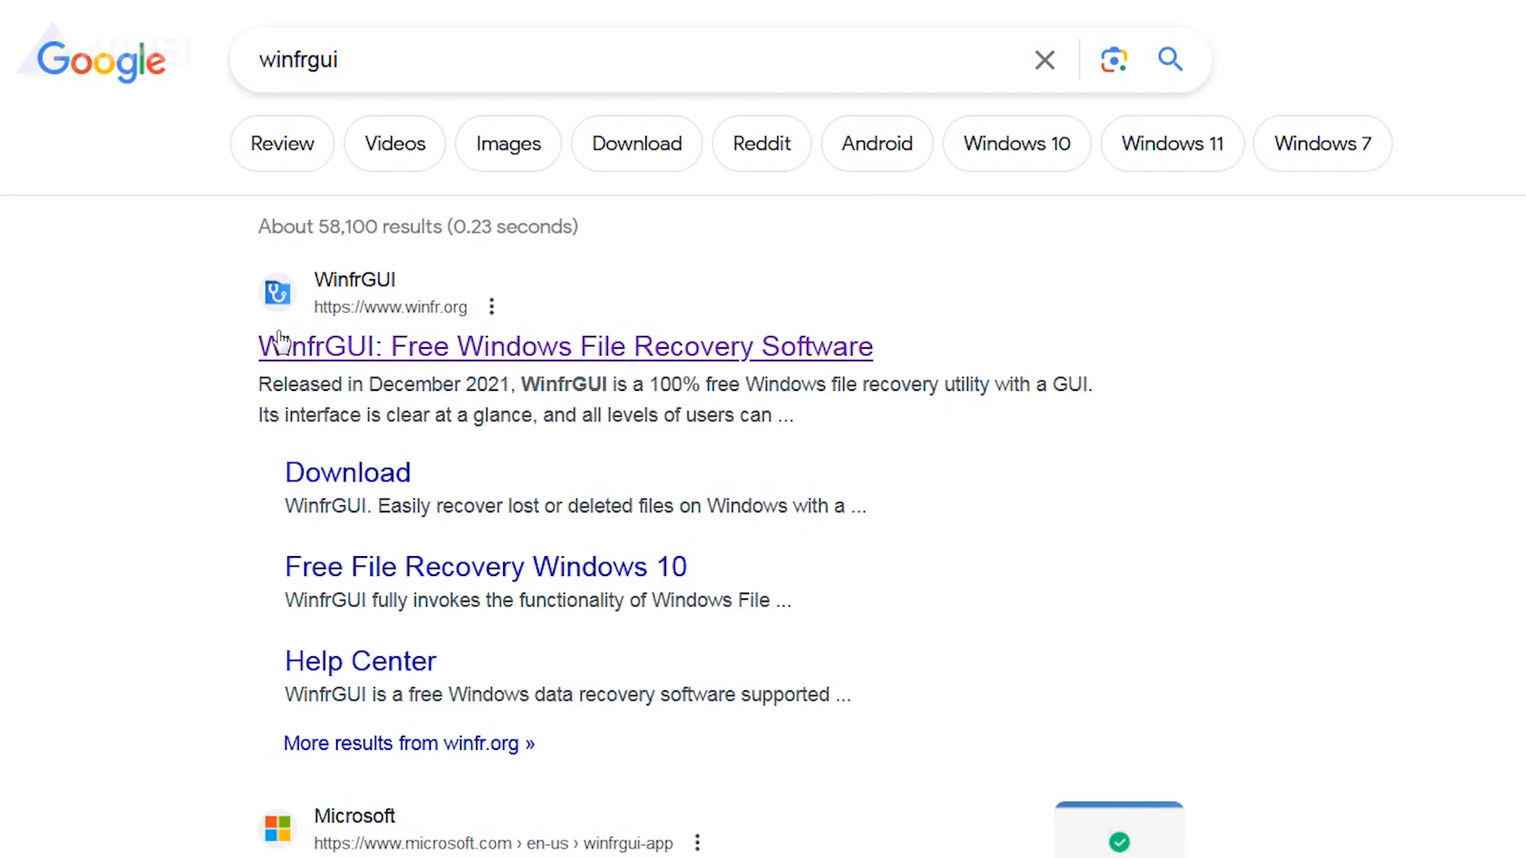
mouse_move(439, 368)
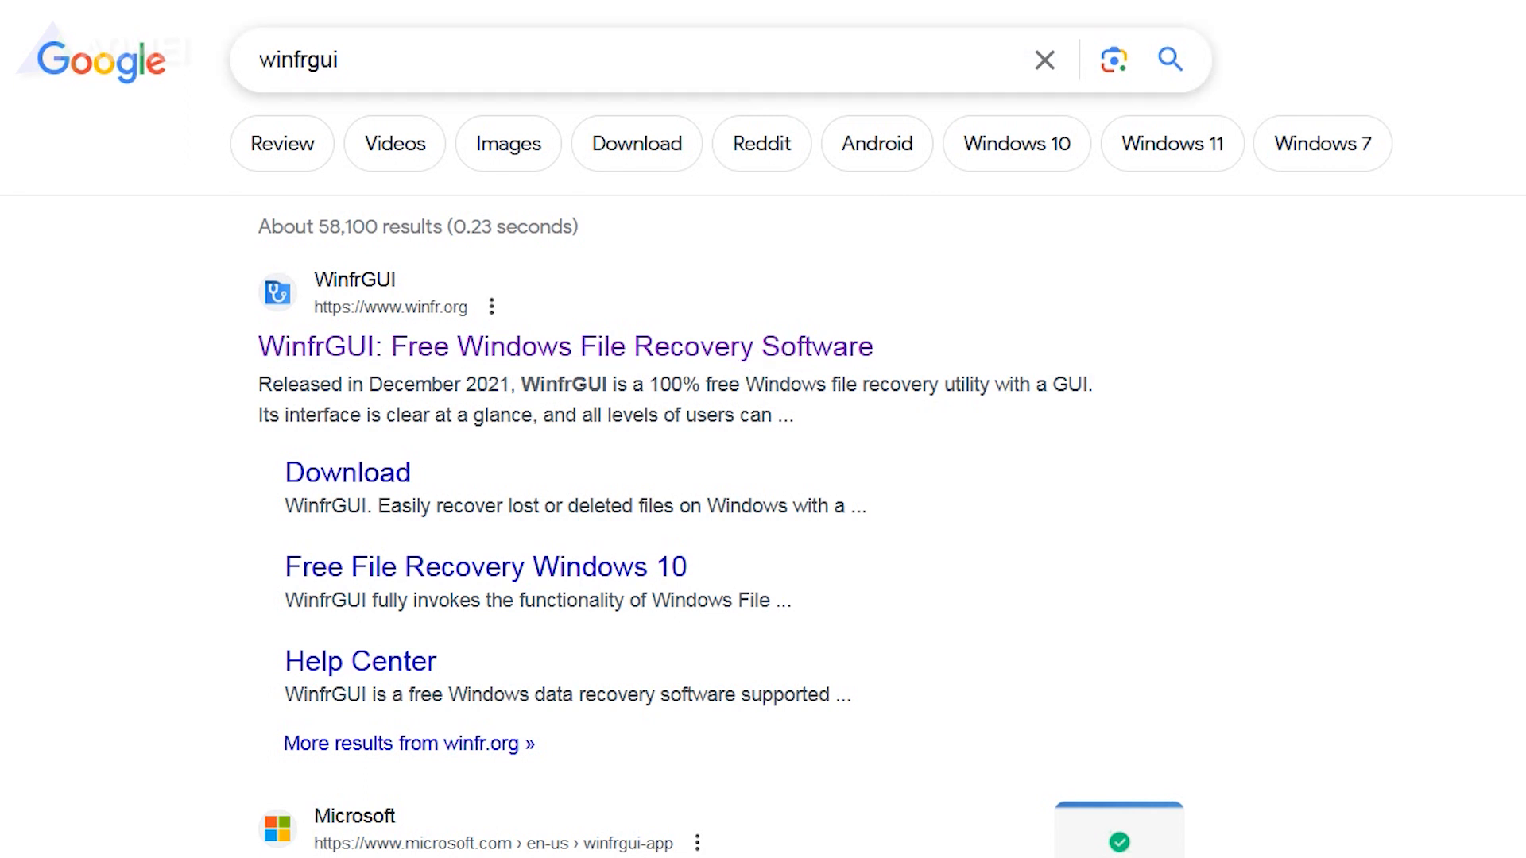
Open the 'WinfrGUI: Free Windows File Recovery Software' search result.
click(566, 347)
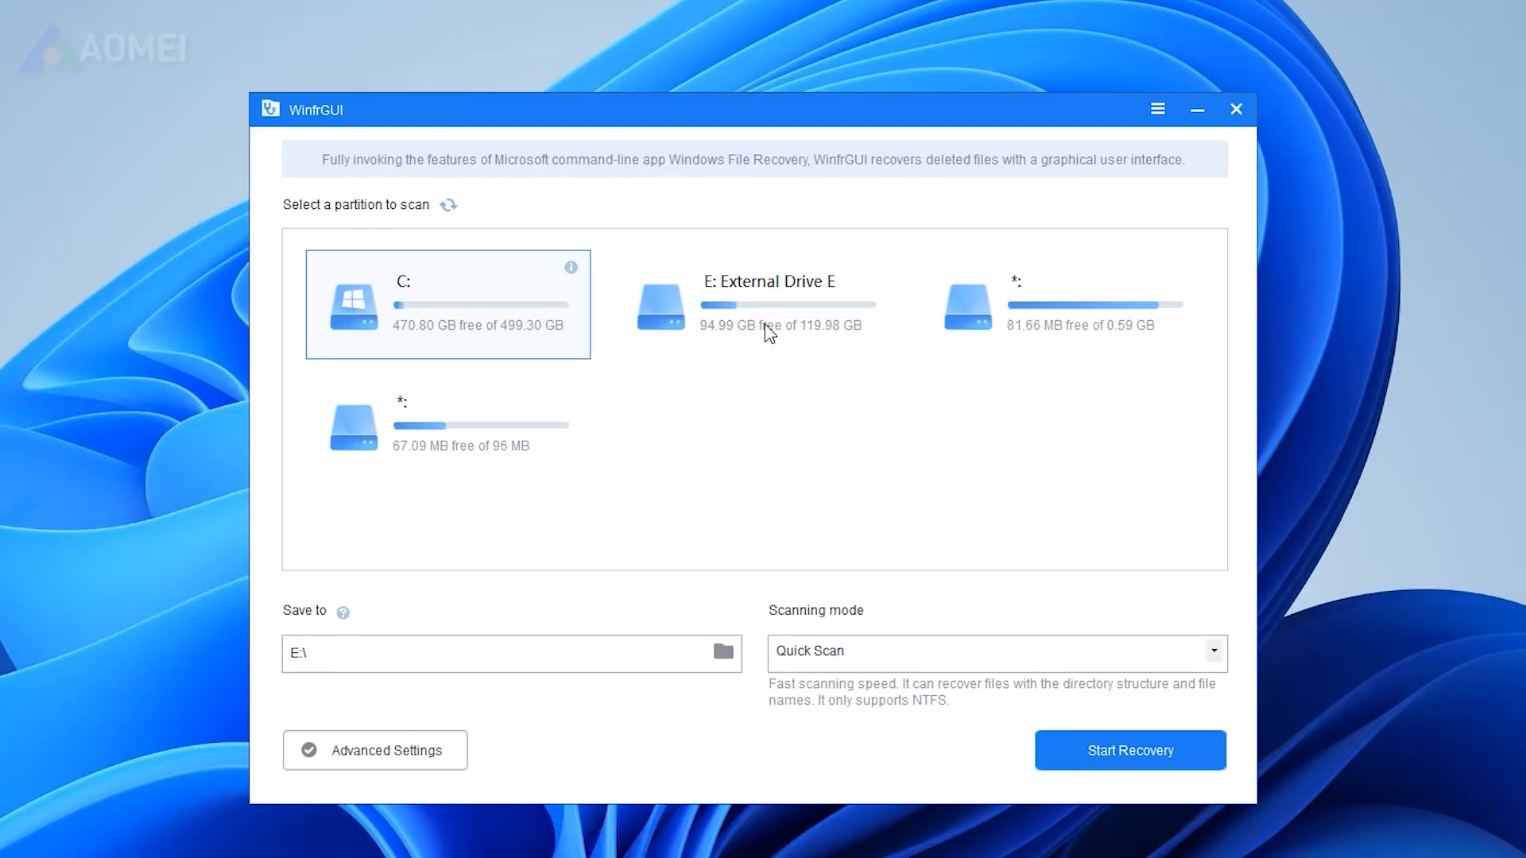
Quick-scan drive E for deleted files, saving recovered files to C:\.
click(755, 302)
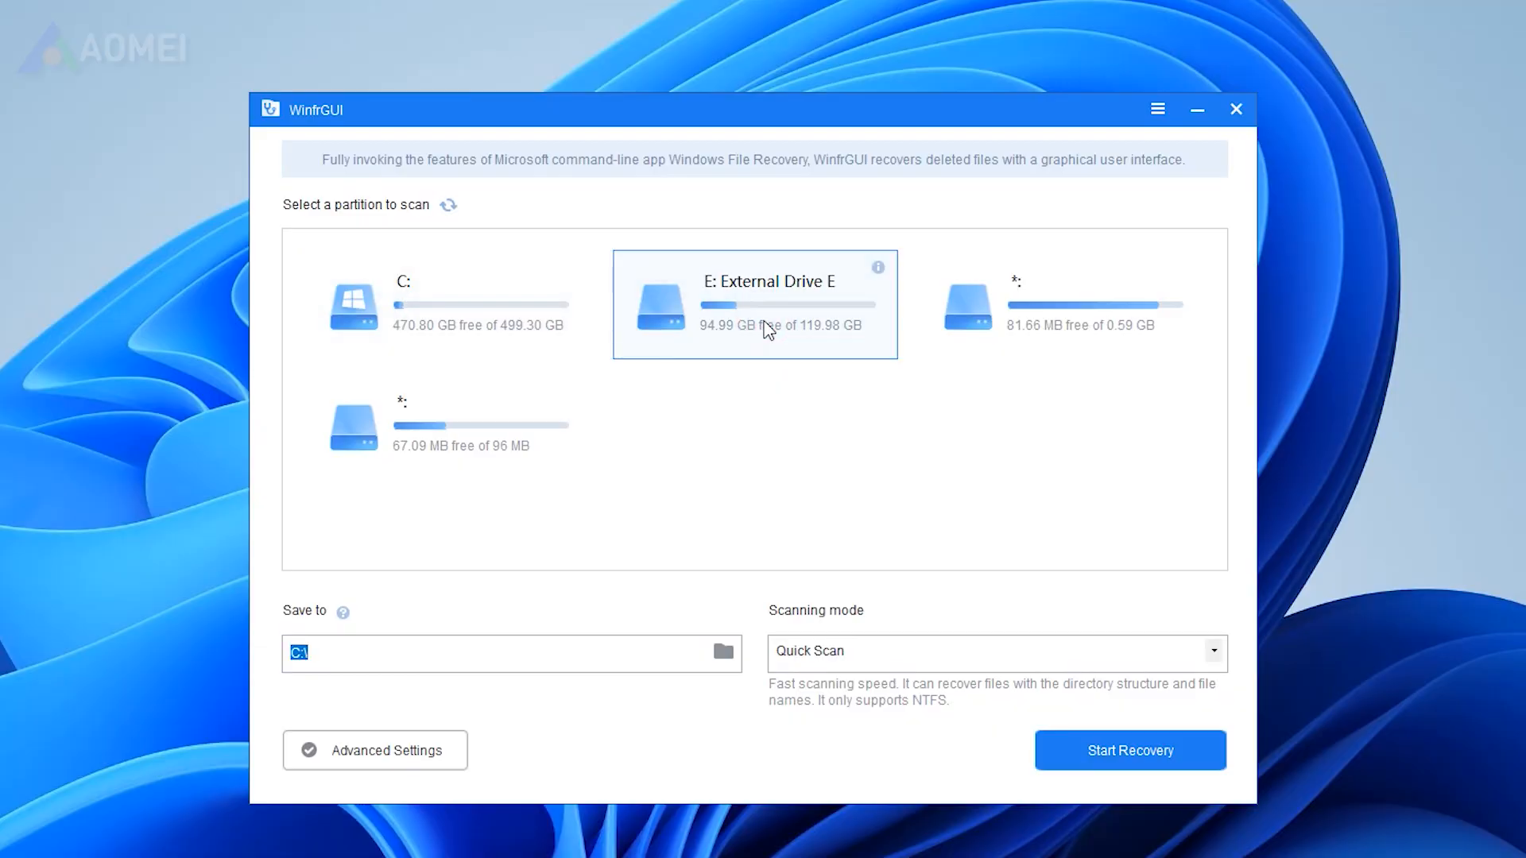
mouse_move(1126, 661)
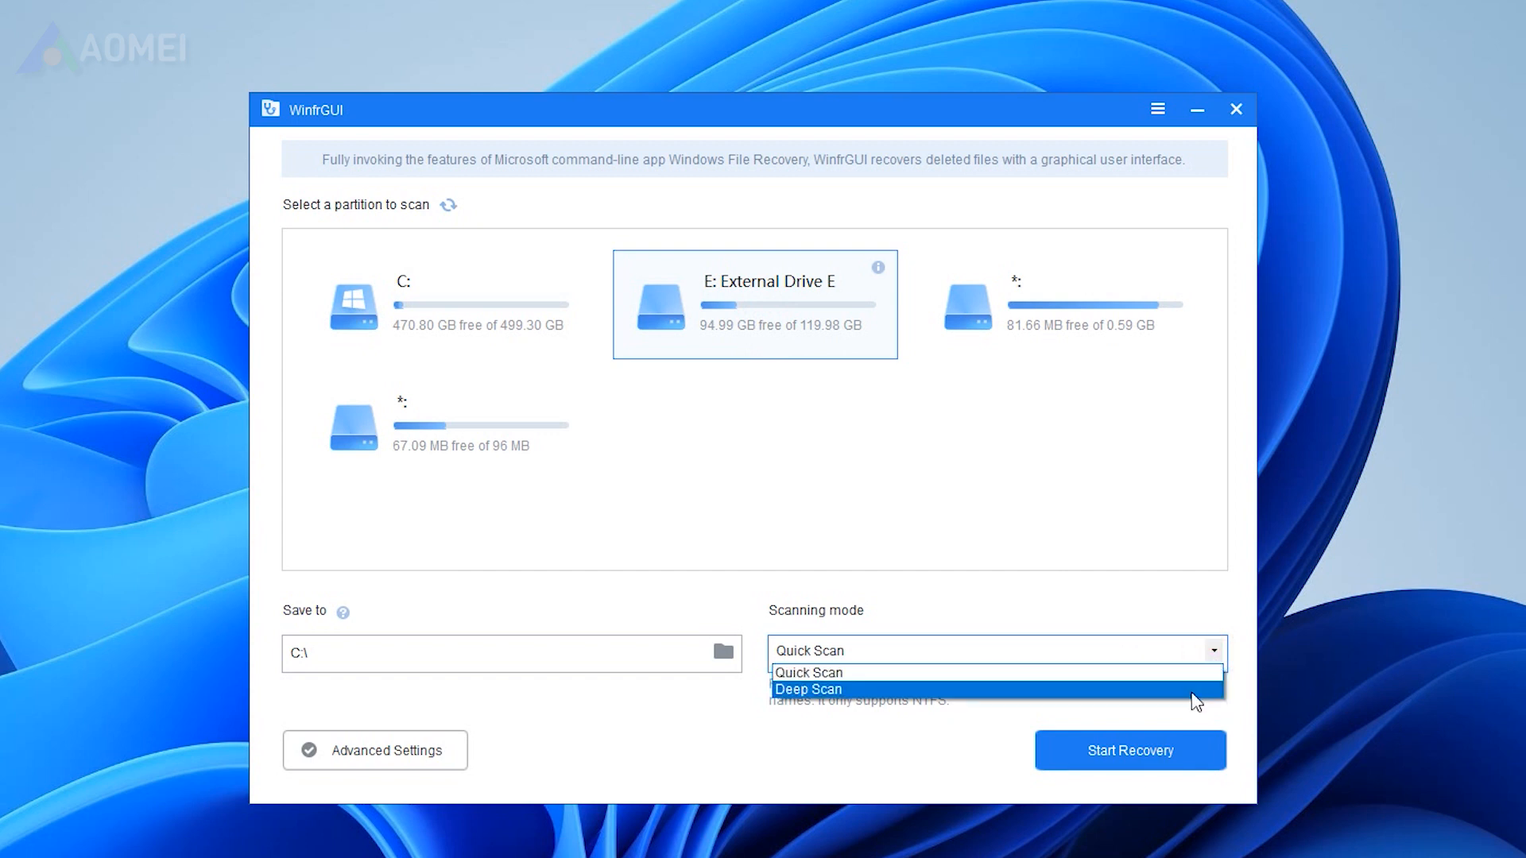
click(807, 672)
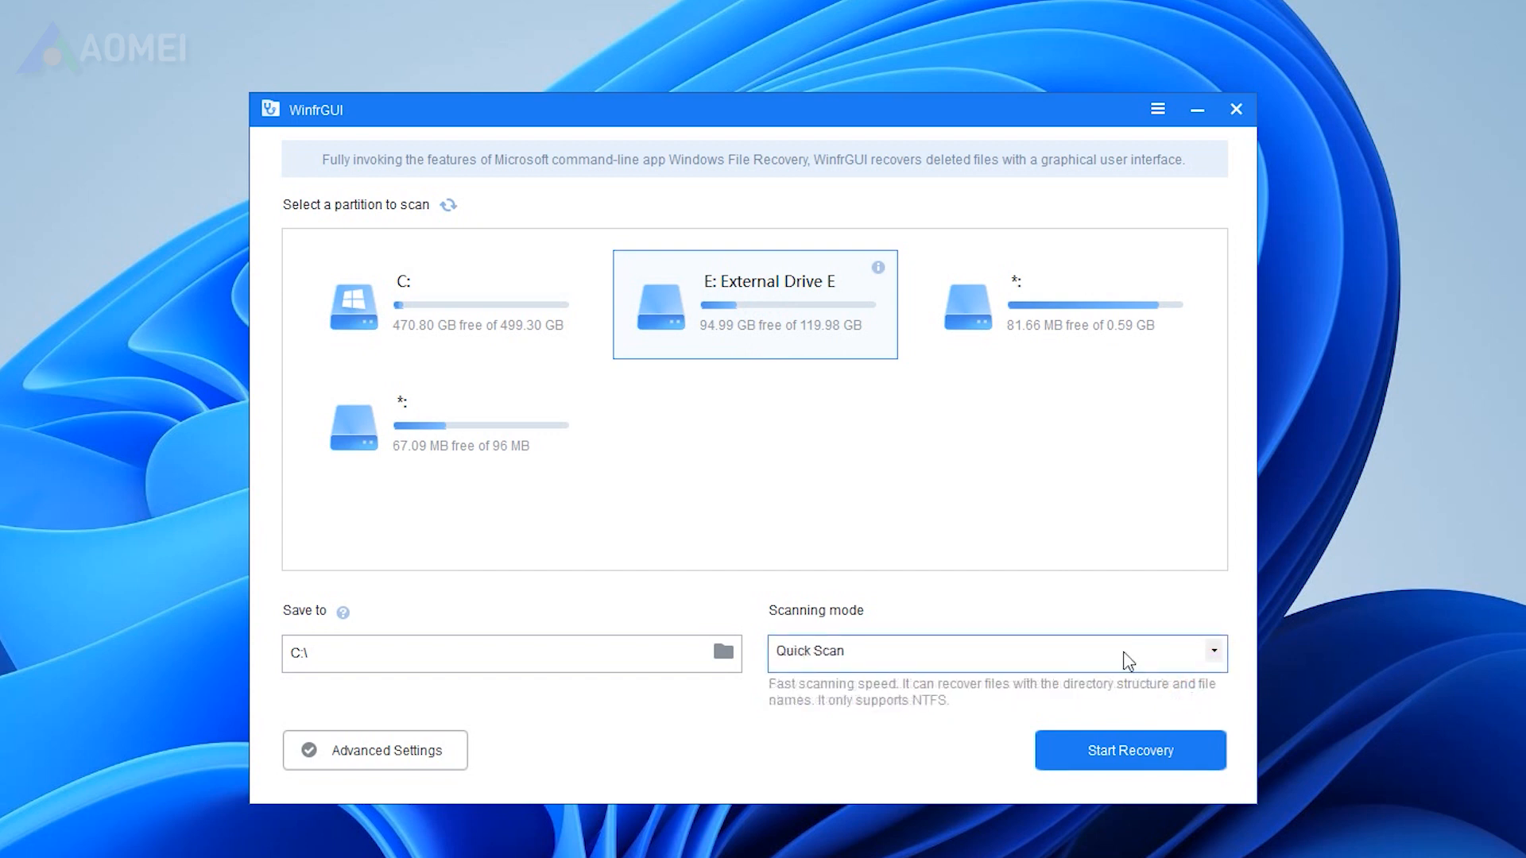
click(1128, 750)
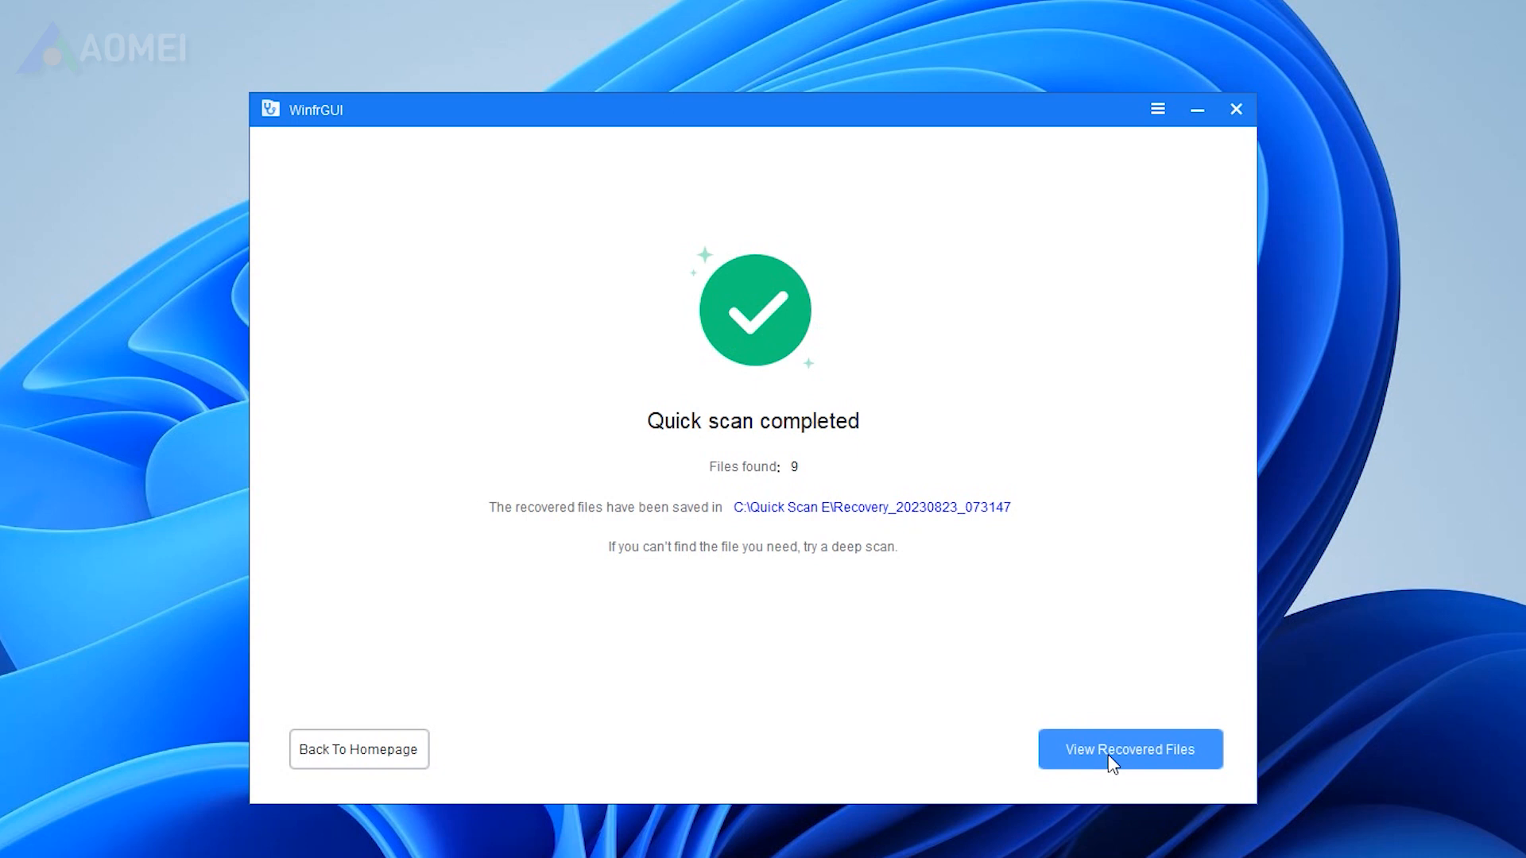
View the 9 recovered files, then launch Recover Data from AOMEI Partition Assistant.
click(1129, 749)
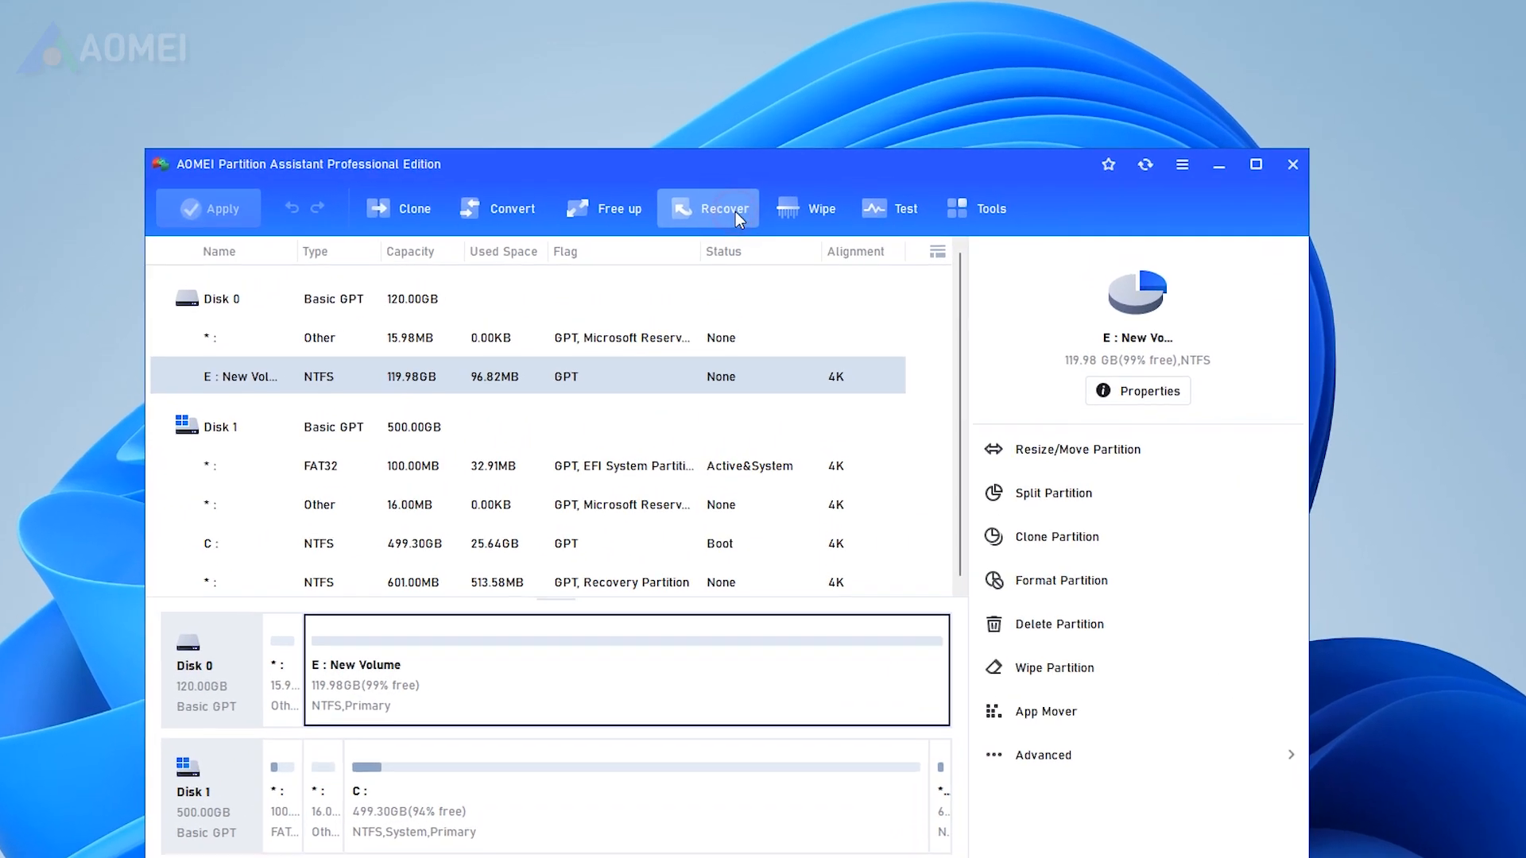
click(724, 209)
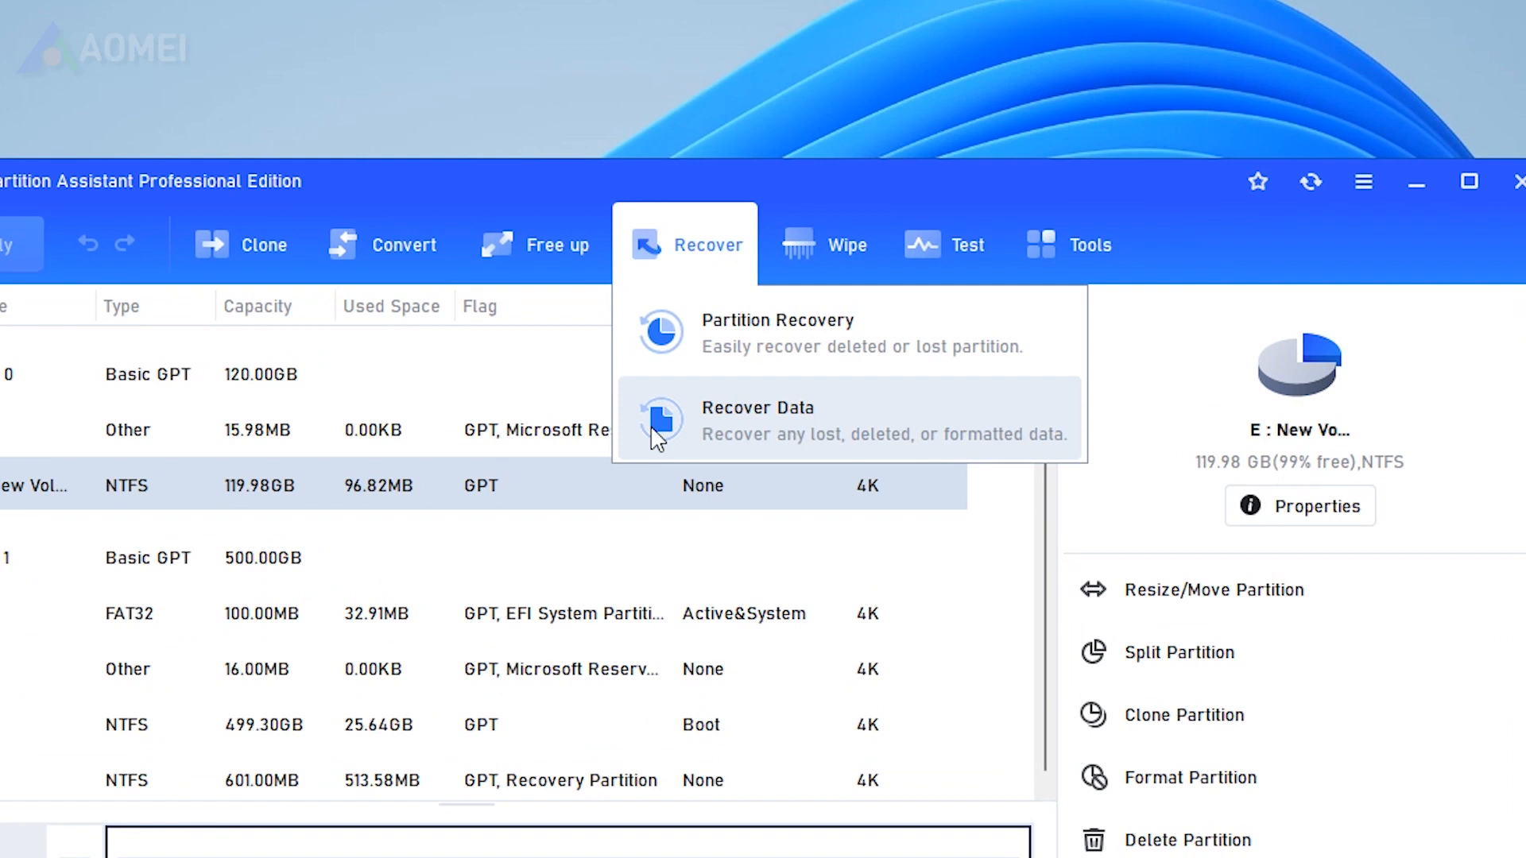
click(758, 420)
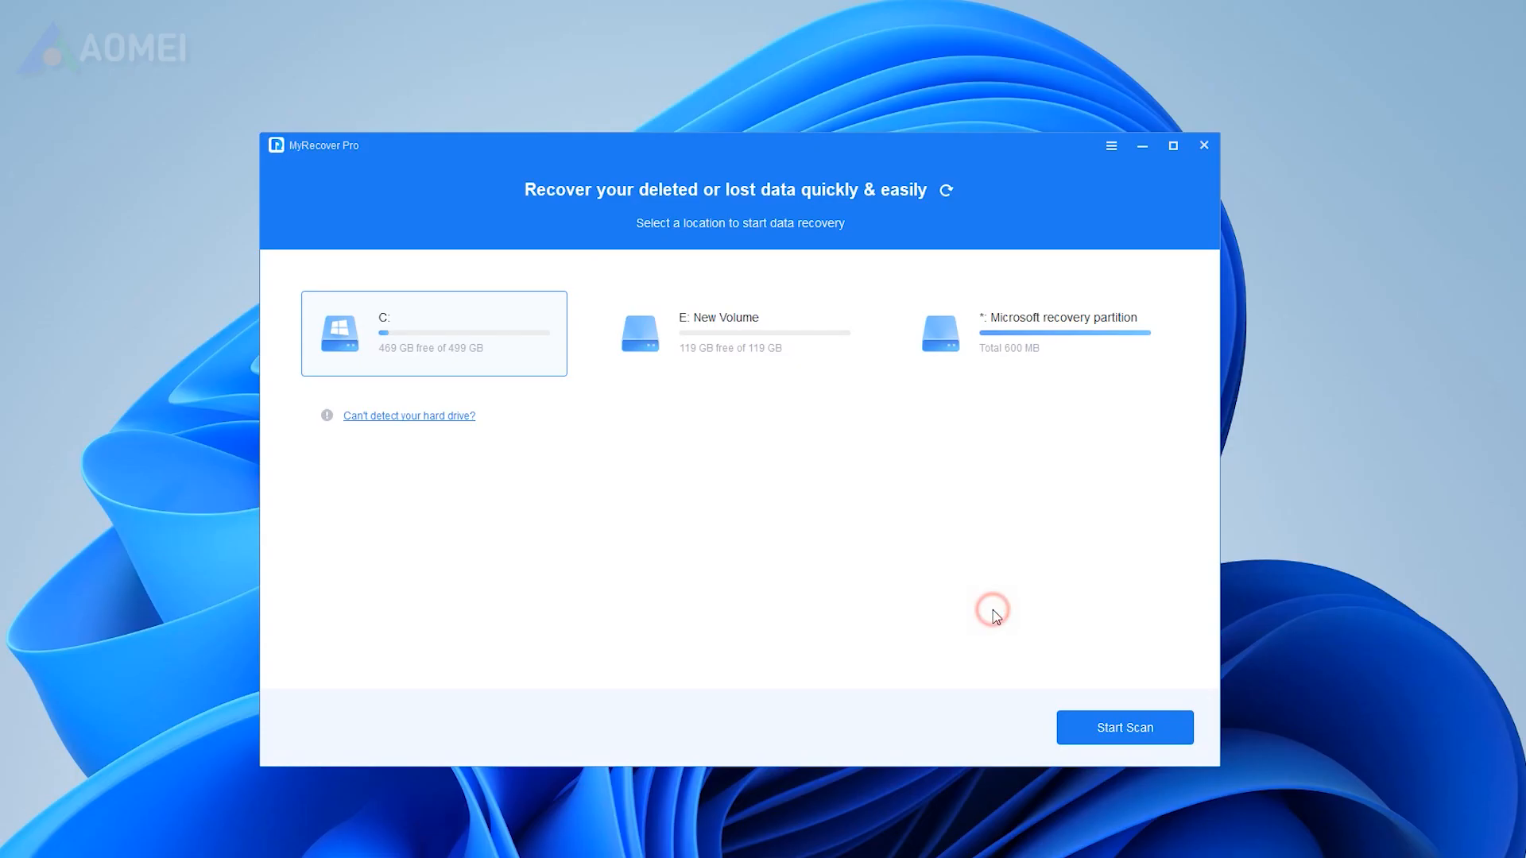
Scan New Volume (E:) for lost data in MyRecover.
click(732, 333)
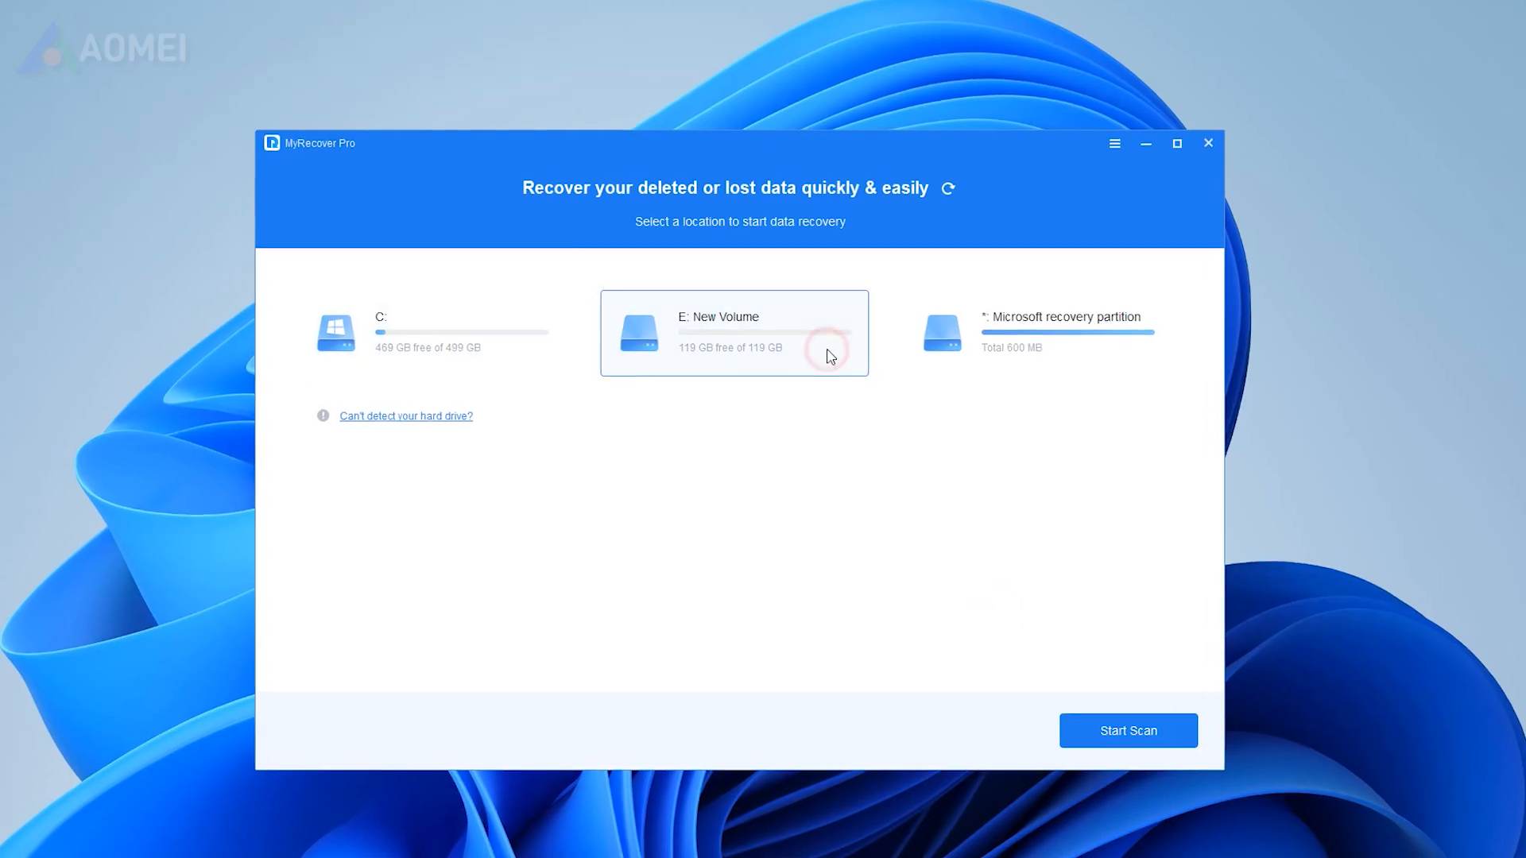
click(1127, 731)
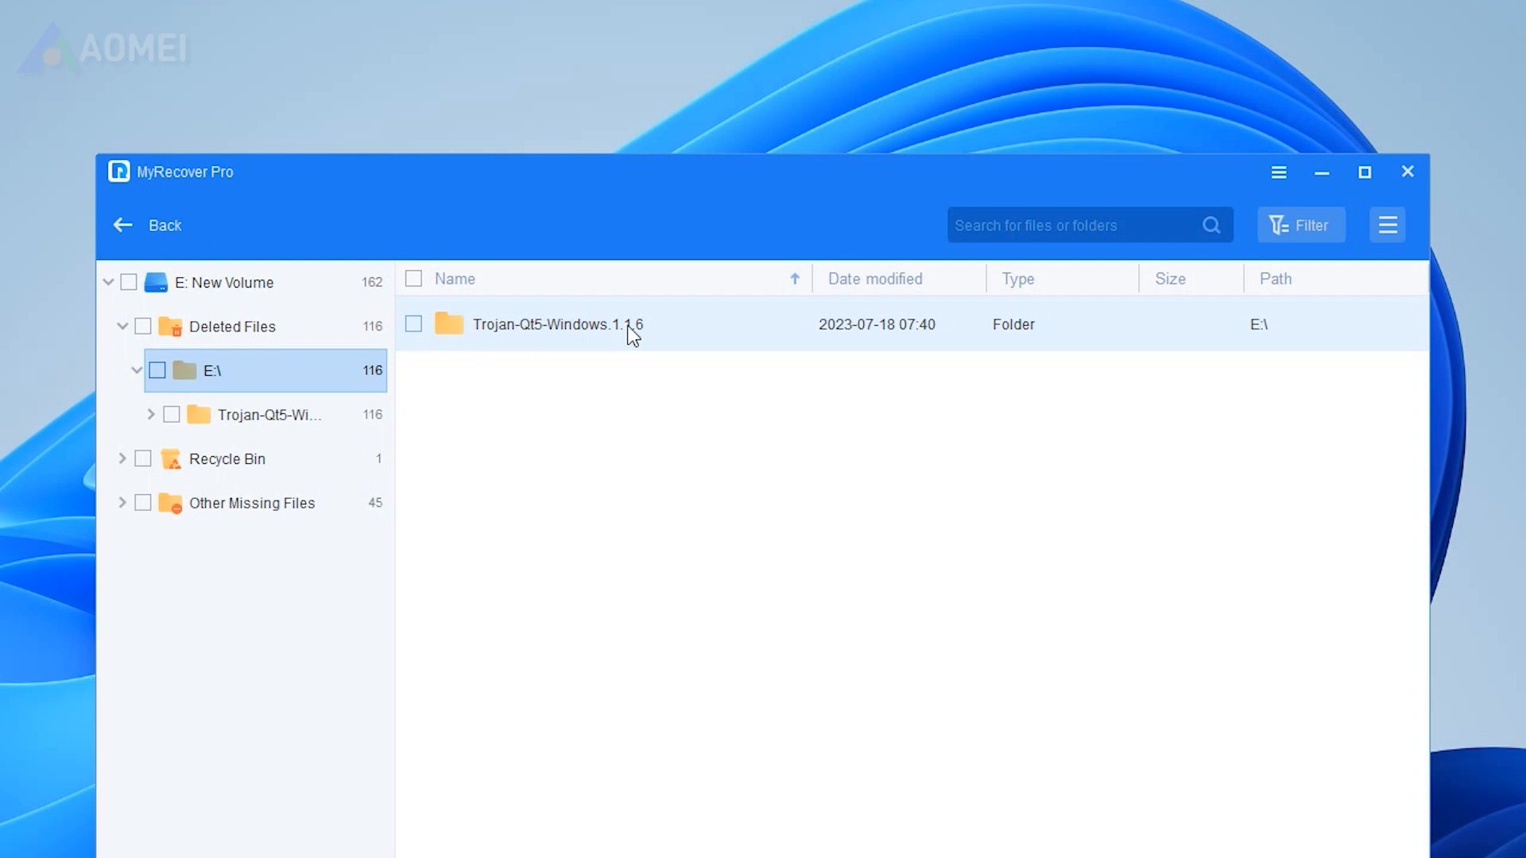
Recover the 116 deleted files from the Trojan-Qt5-Windows.1.1.6 folder to a chosen folder.
double_click(557, 324)
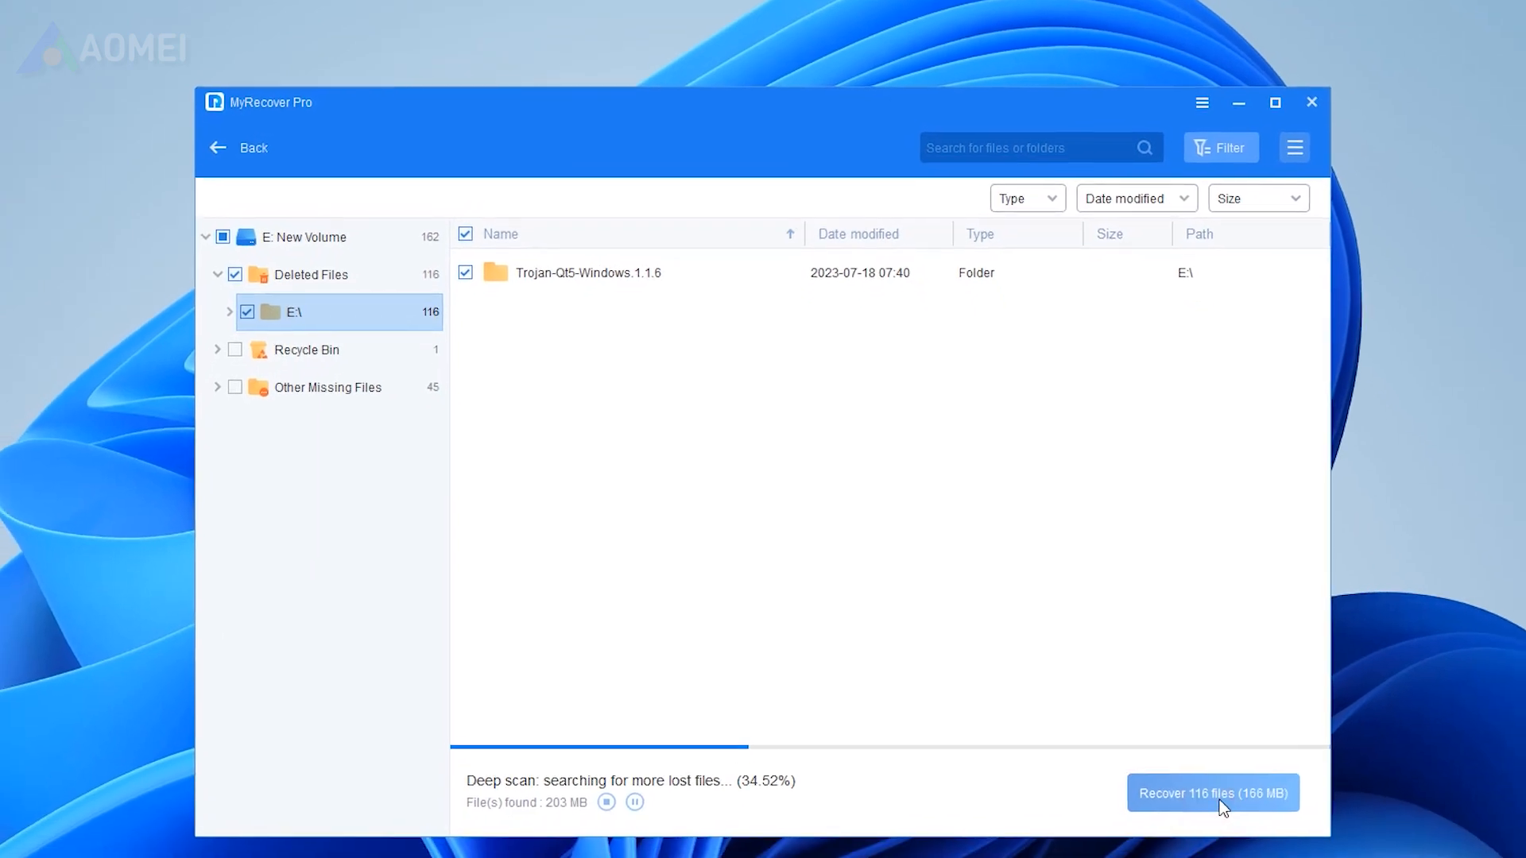
click(1212, 794)
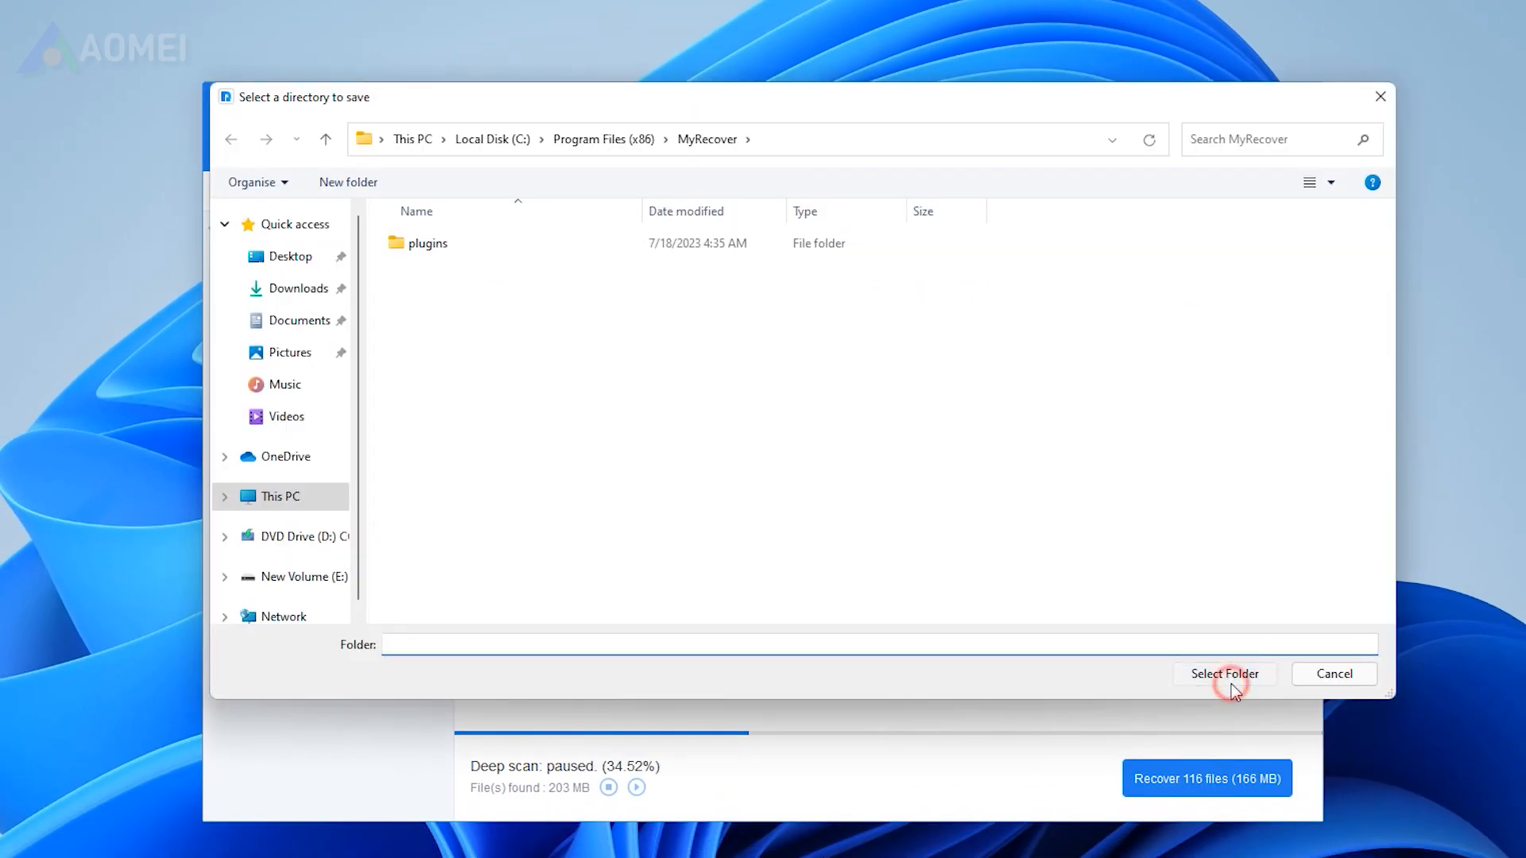
click(1224, 674)
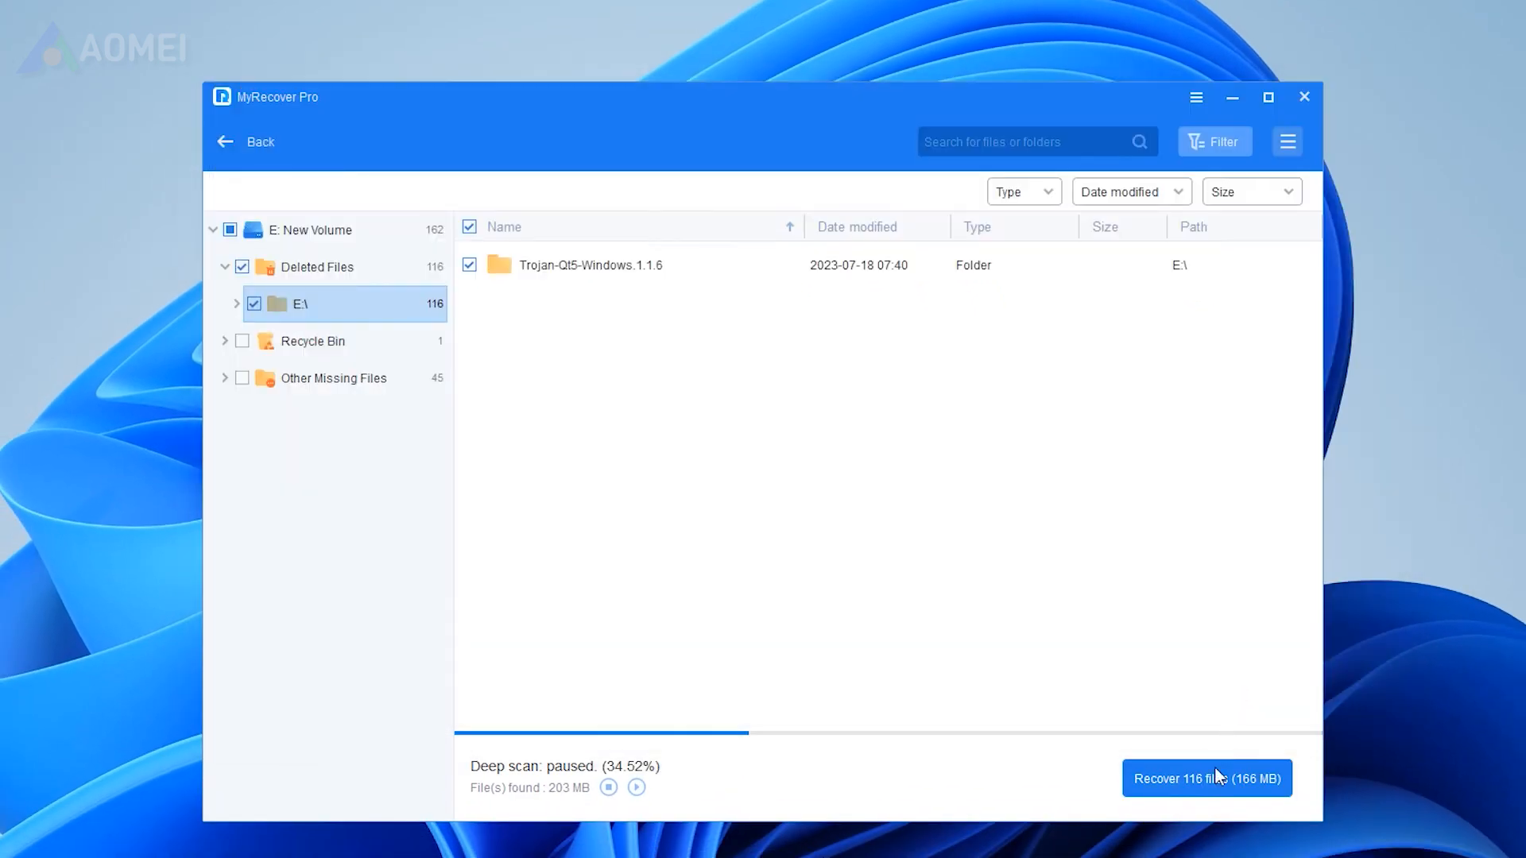
click(1205, 777)
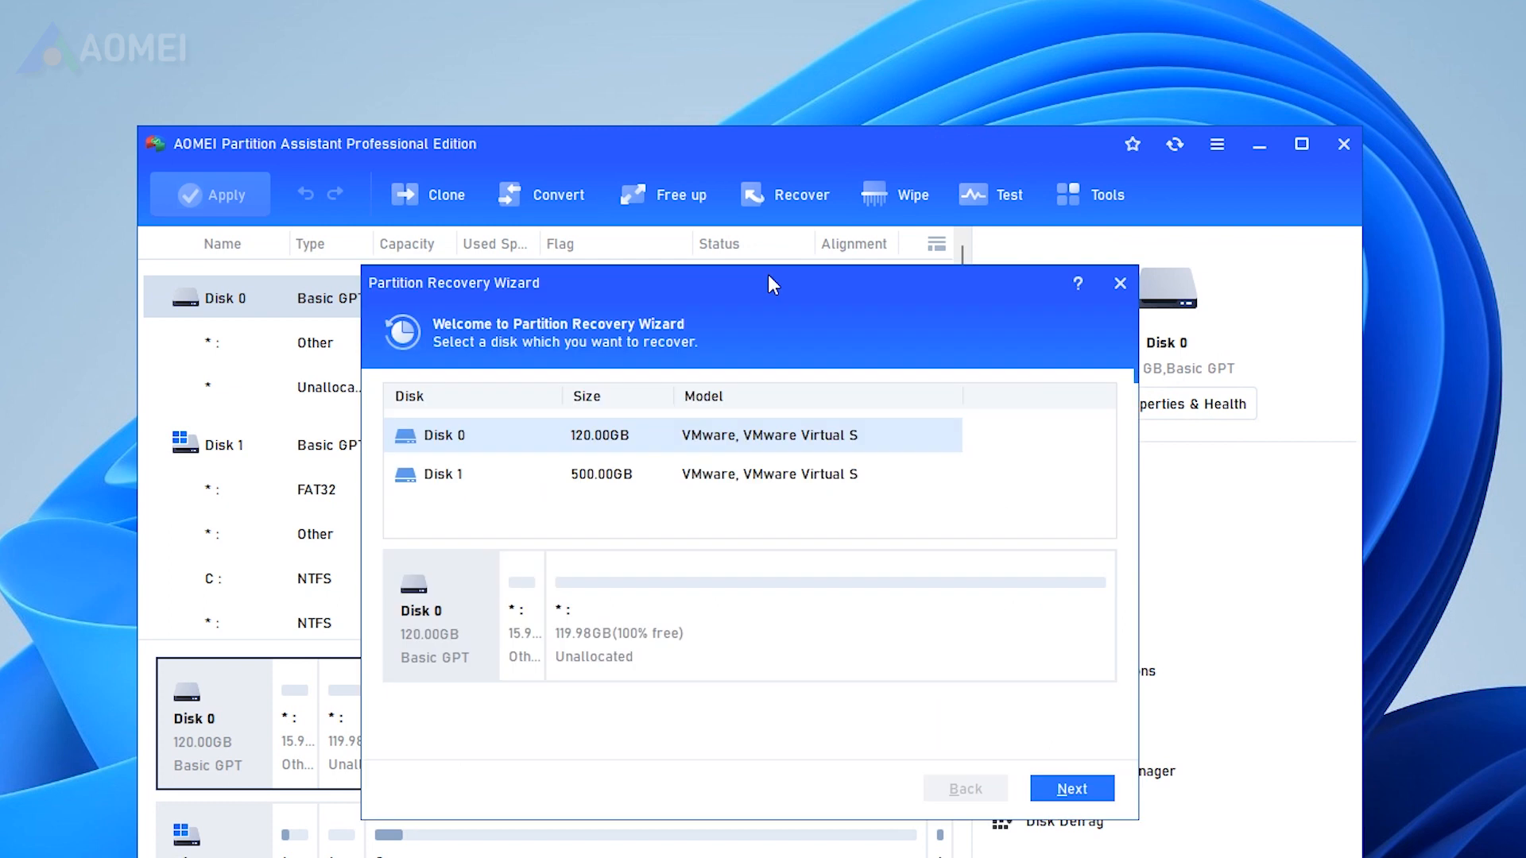
mouse_move(910, 535)
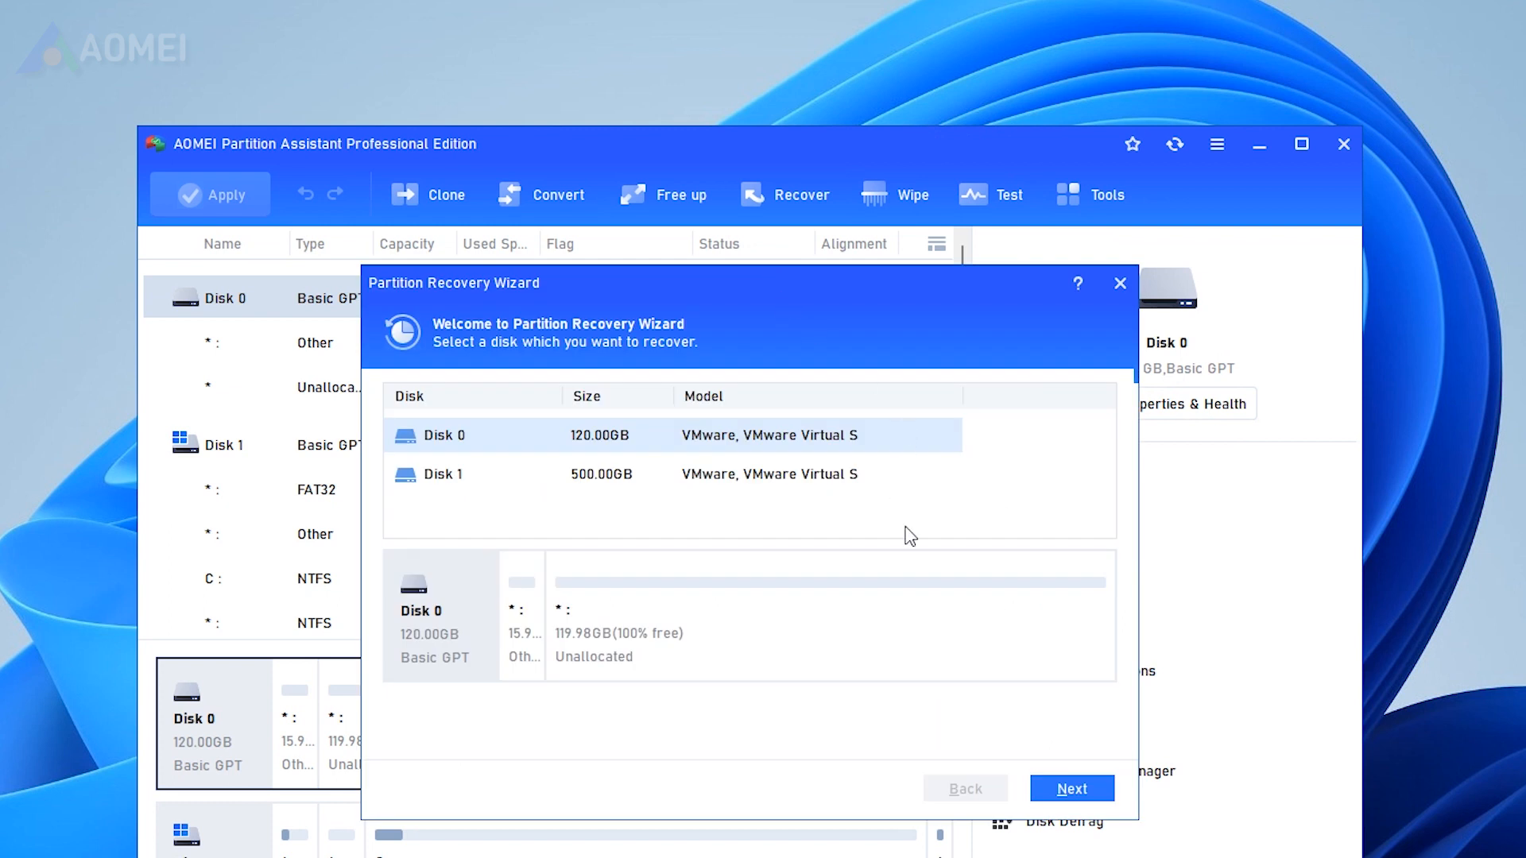
Run a Fast Search on Disk 0 in the Partition Recovery Wizard.
click(1071, 788)
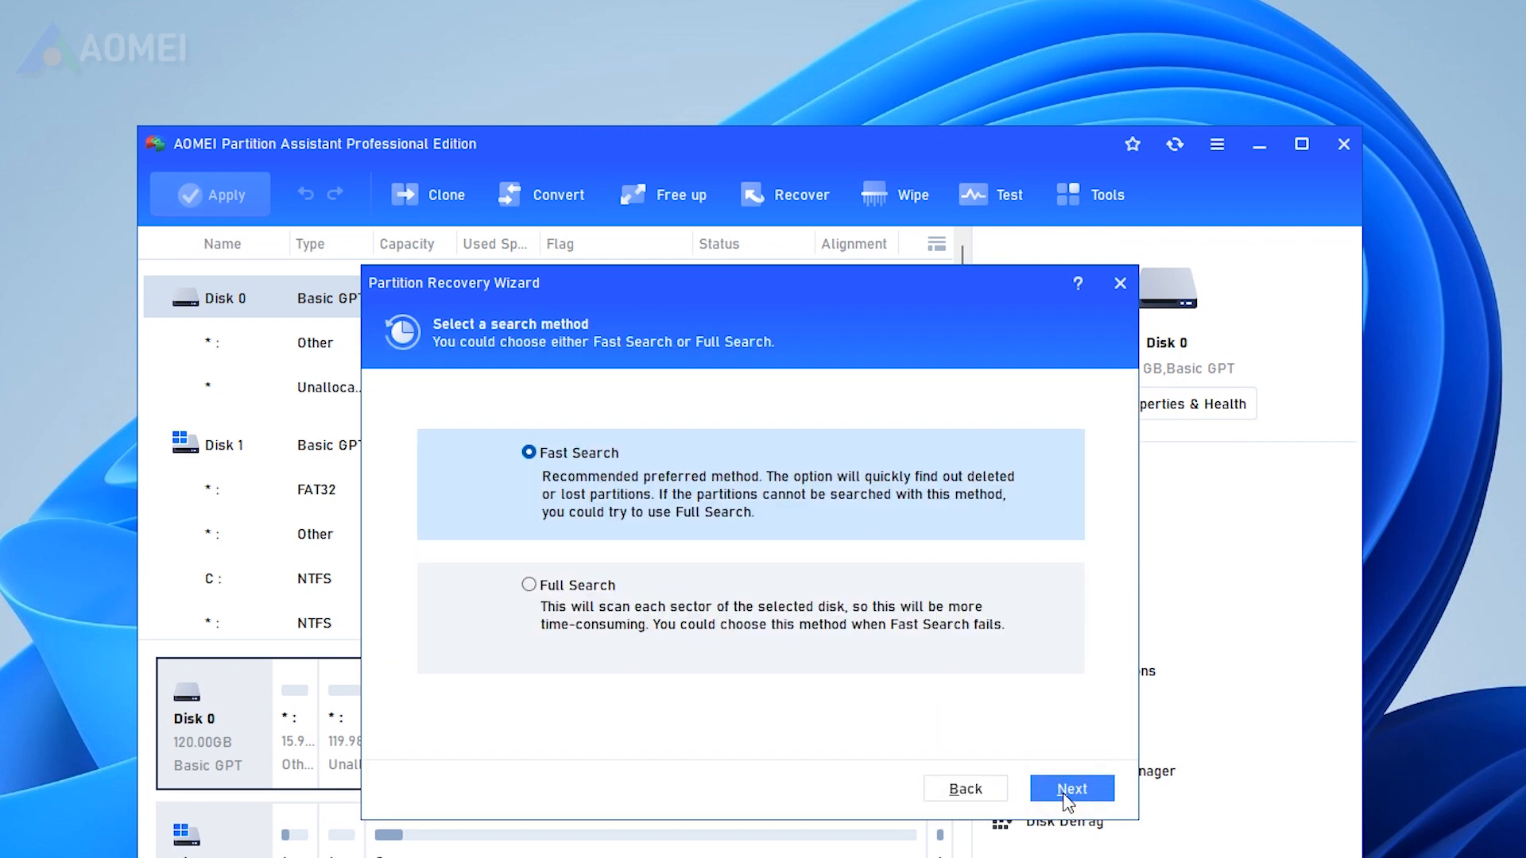
click(1071, 788)
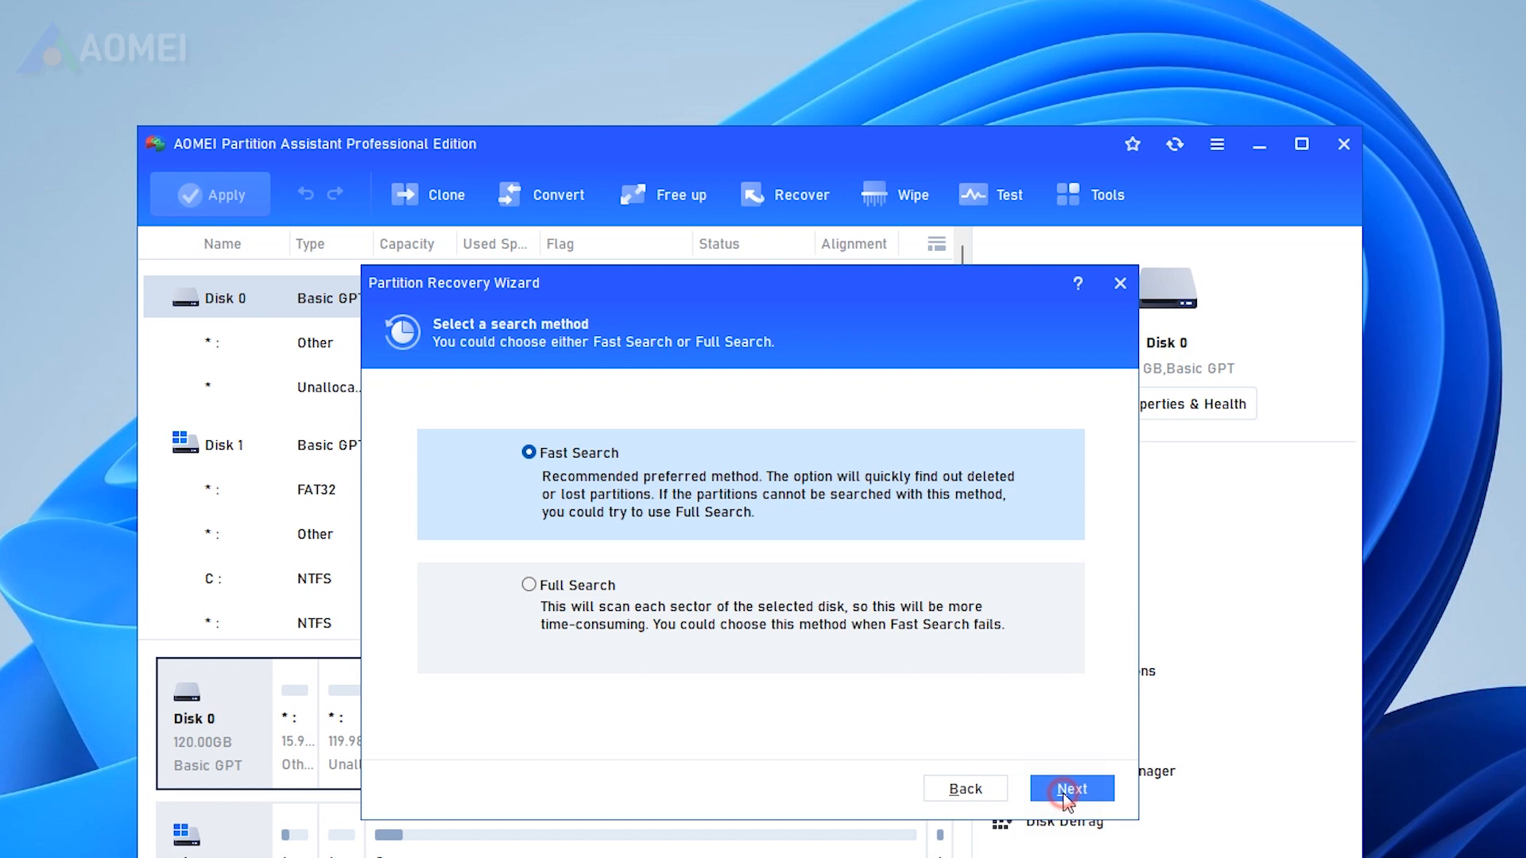
click(1071, 789)
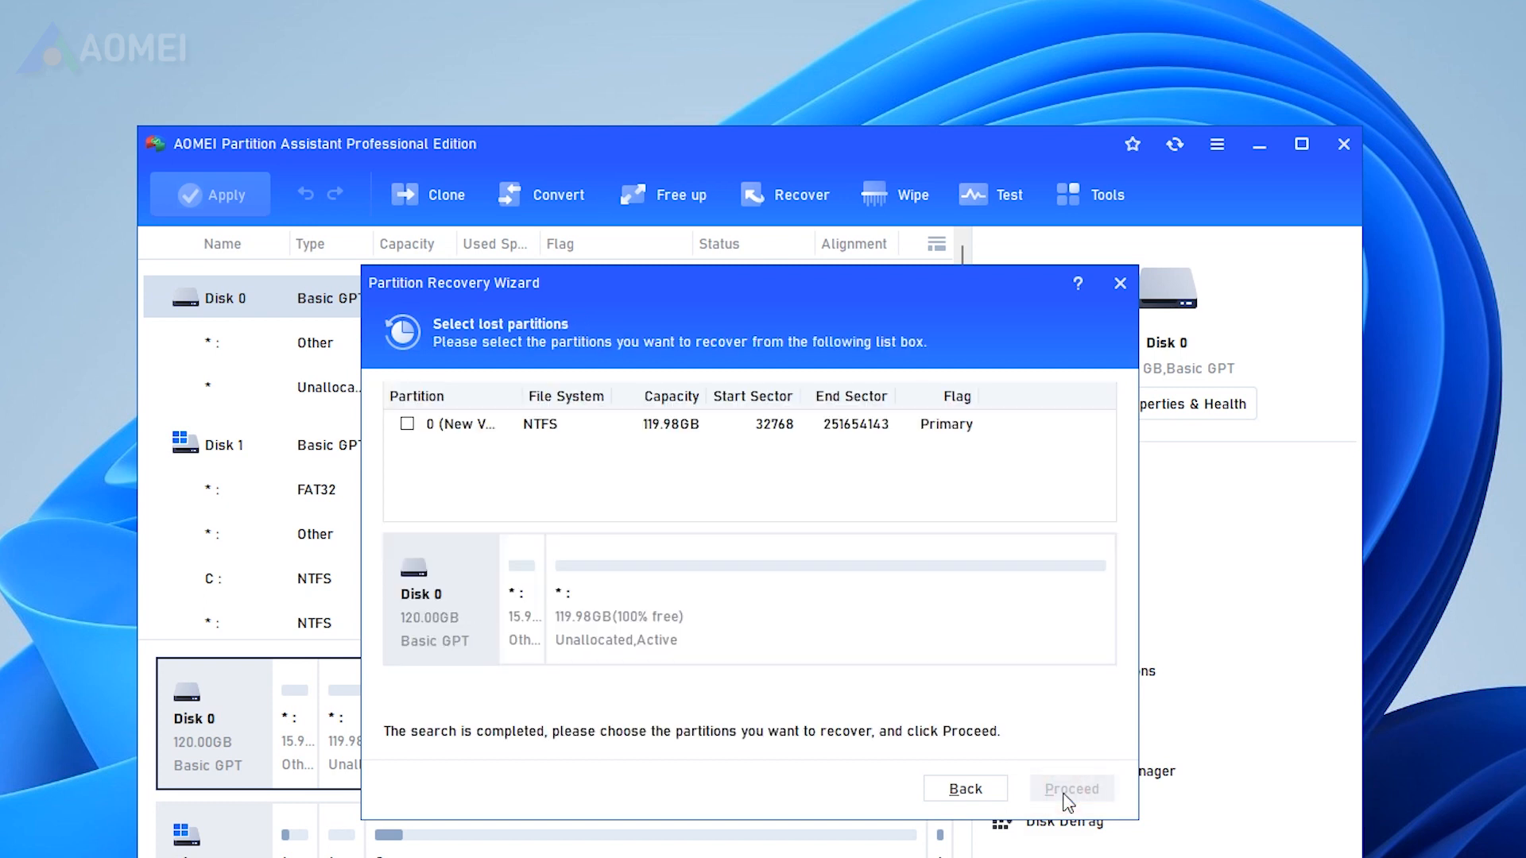
Recover the found 119.98GB NTFS partition and finish the wizard.
click(407, 424)
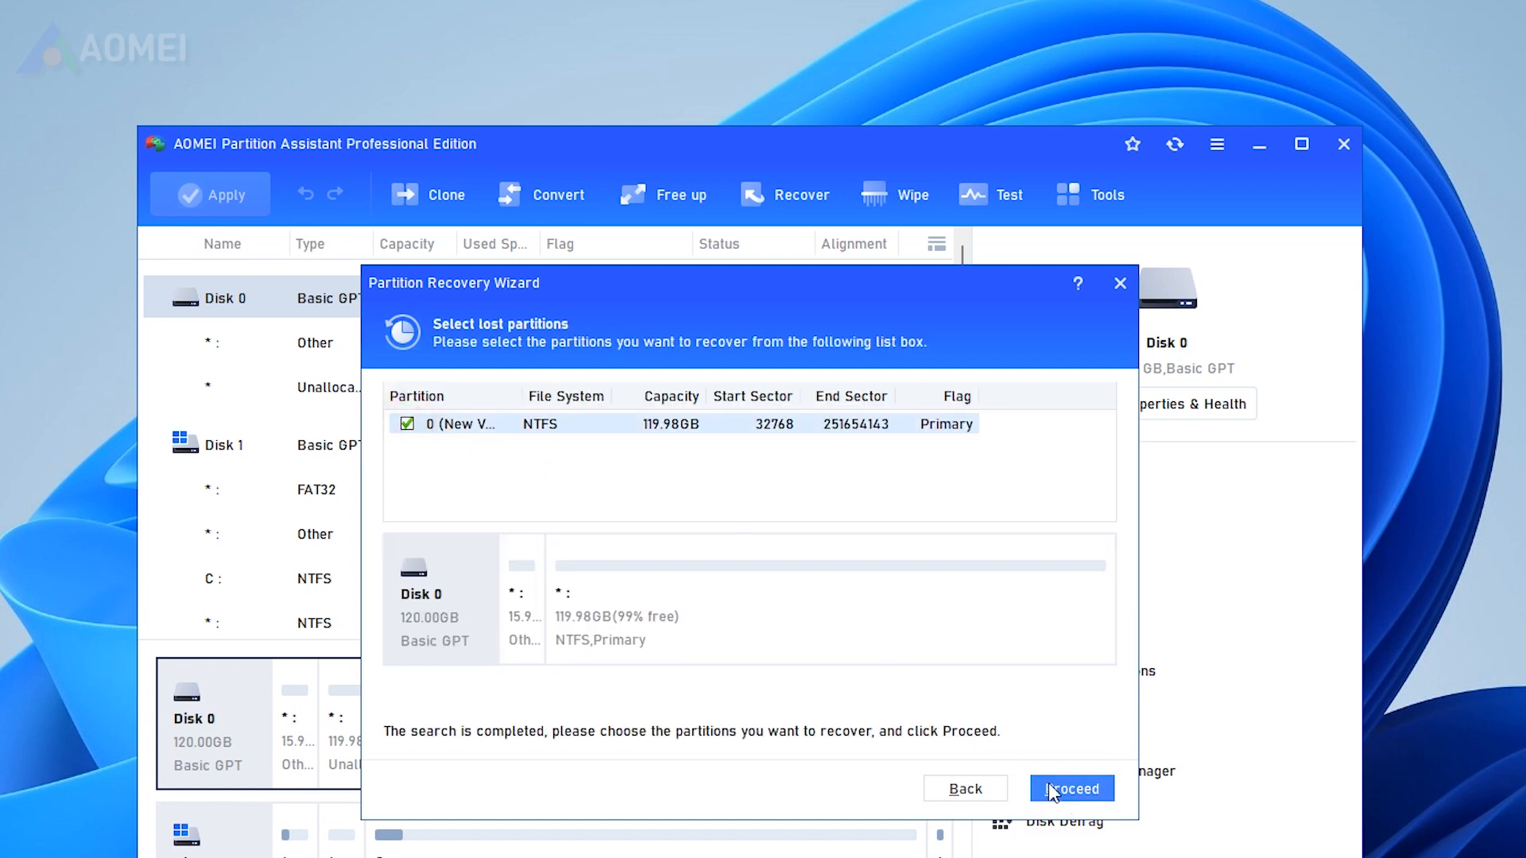
click(1071, 788)
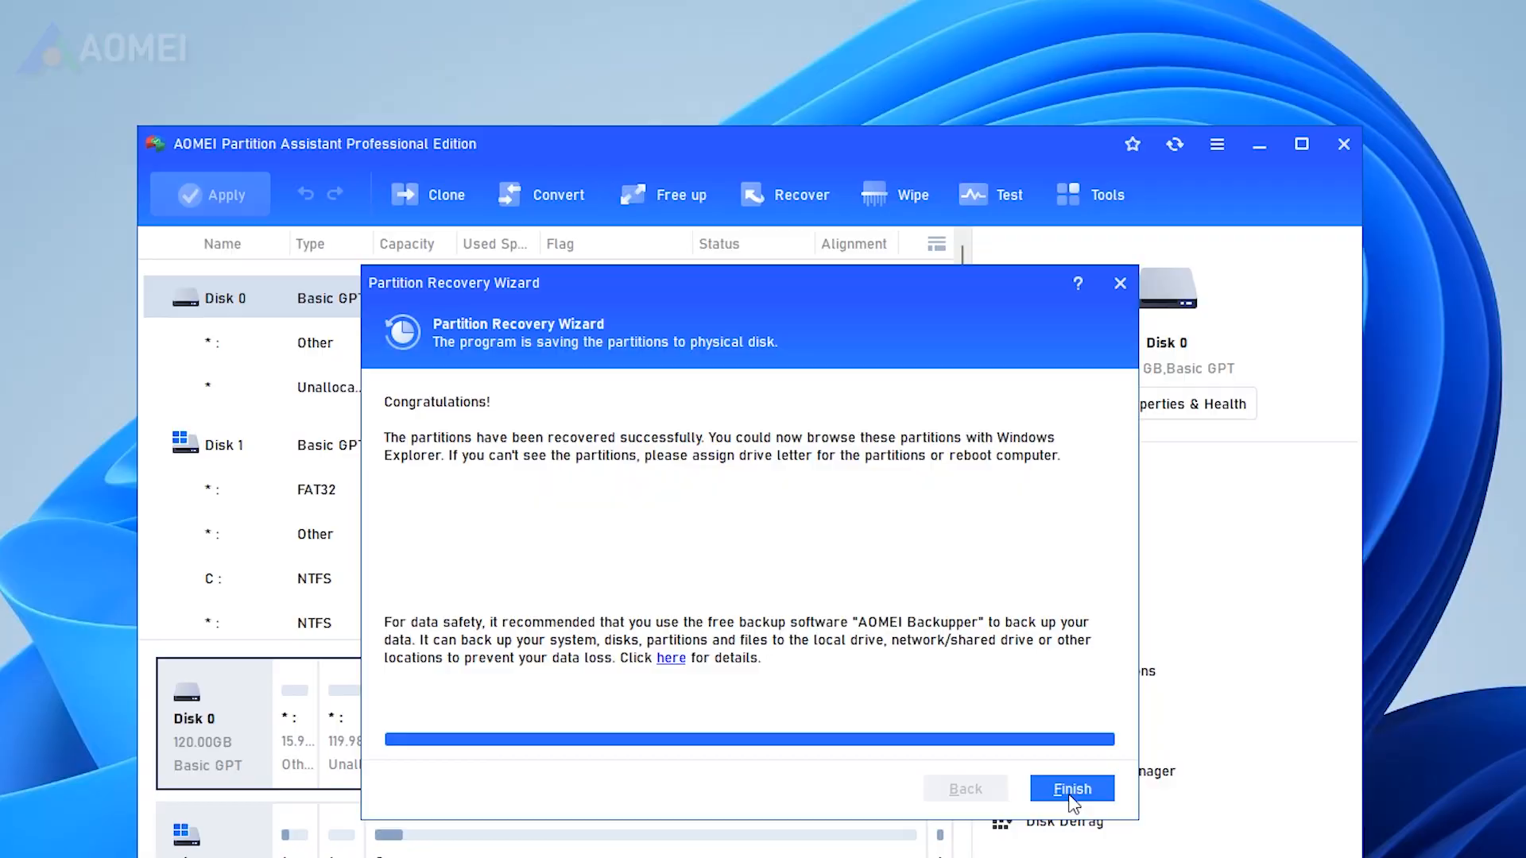
click(1071, 788)
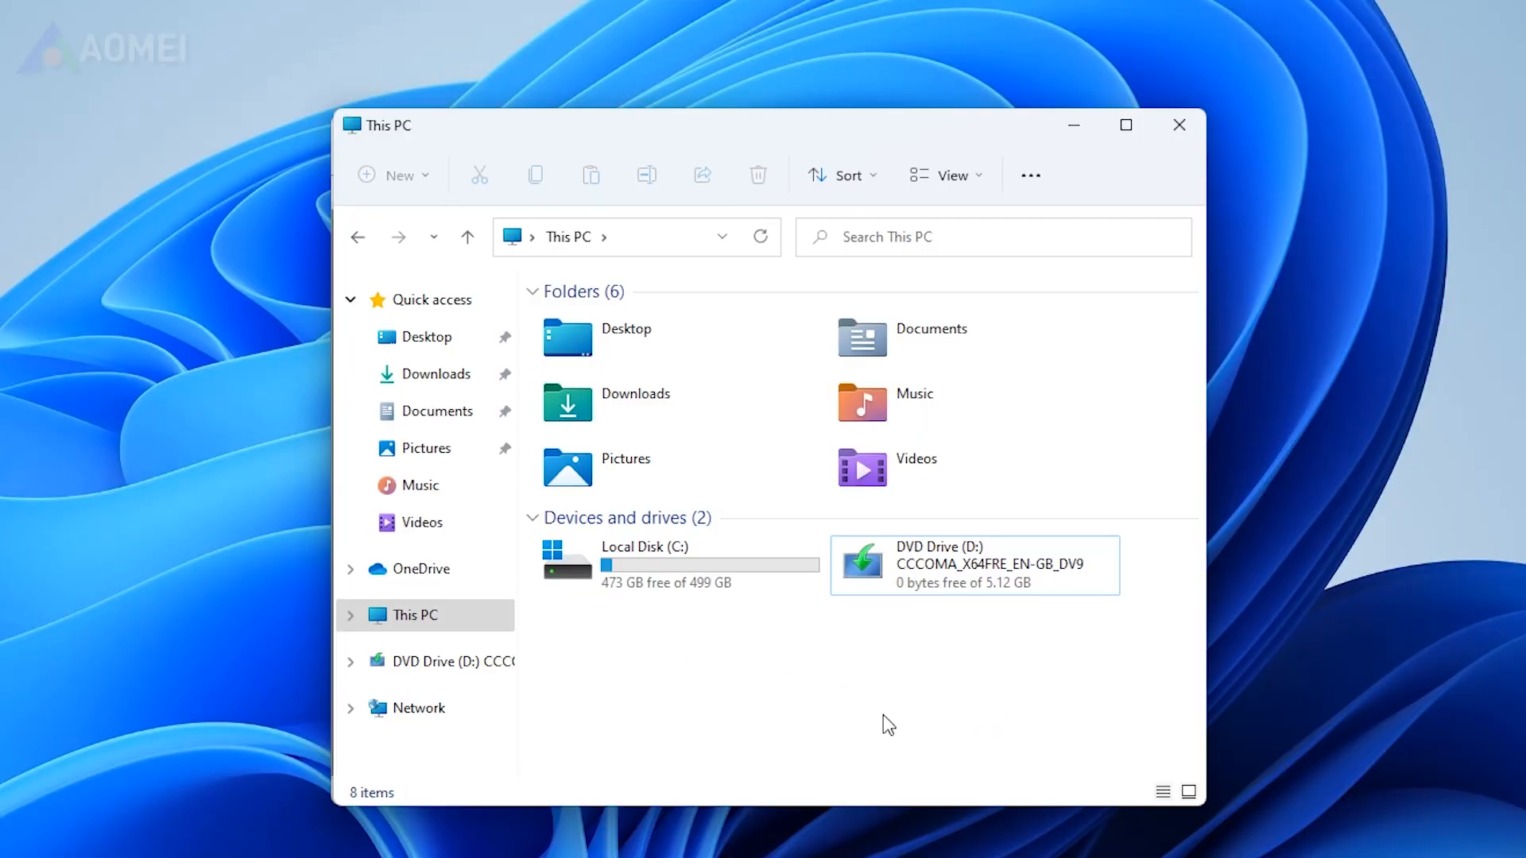
mouse_move(945, 668)
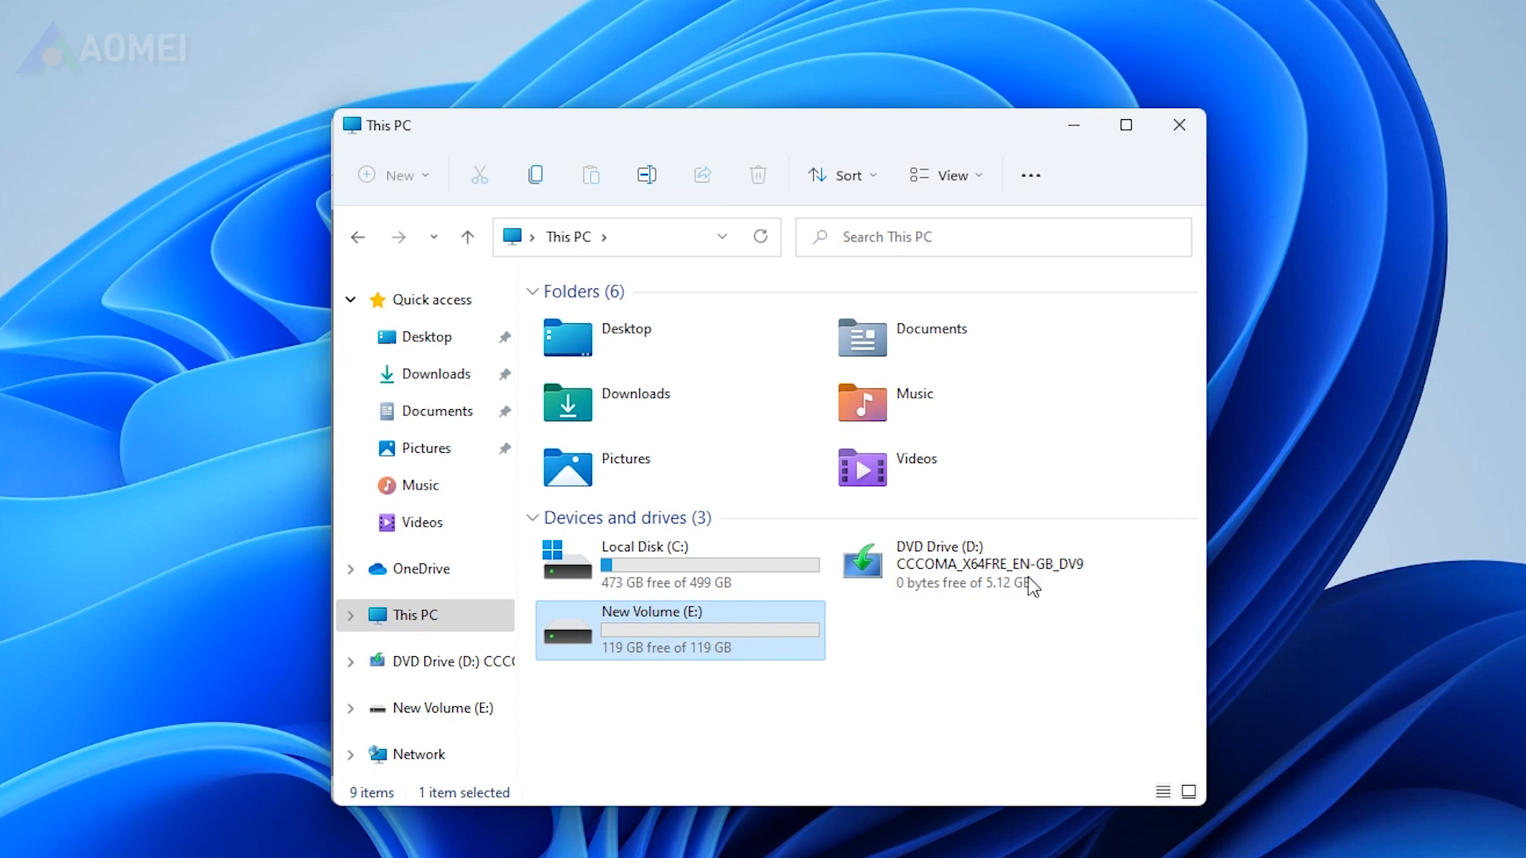
Confirm the 119 GB New Volume (E:) is listed under This PC.
click(443, 246)
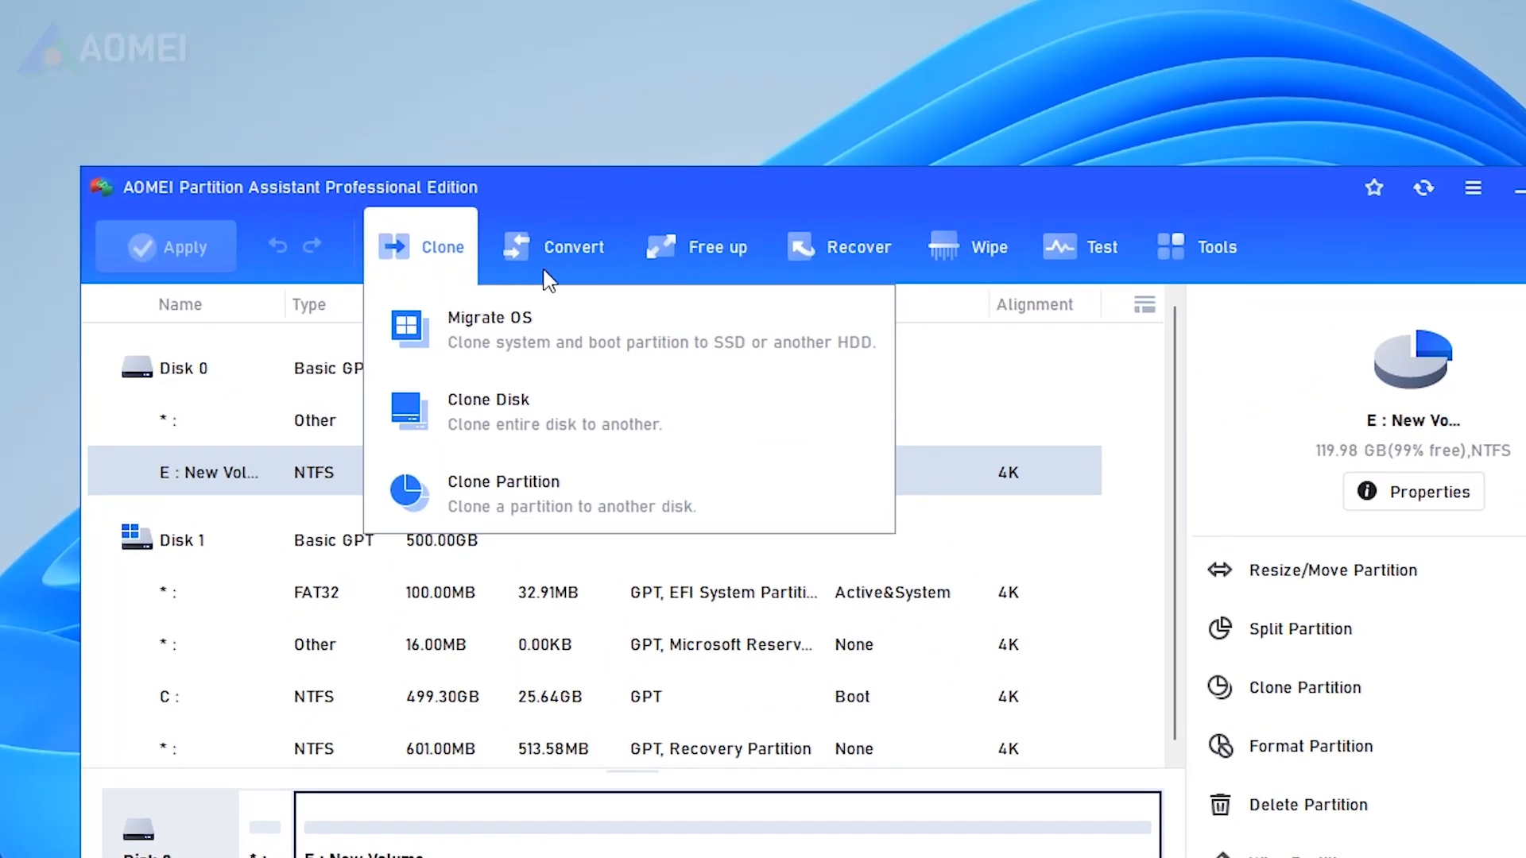
click(716, 247)
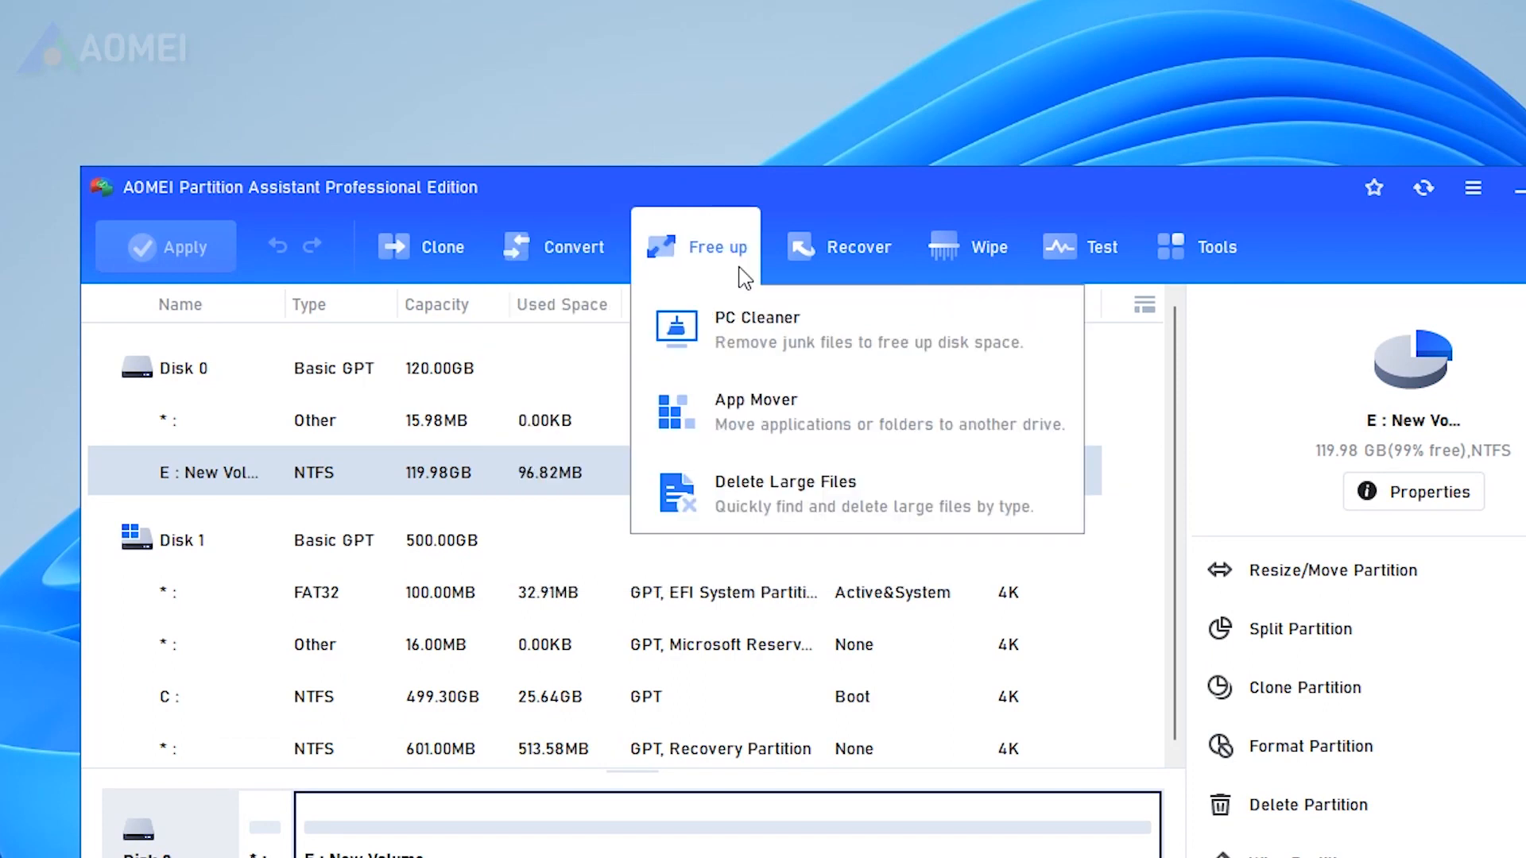
click(1198, 247)
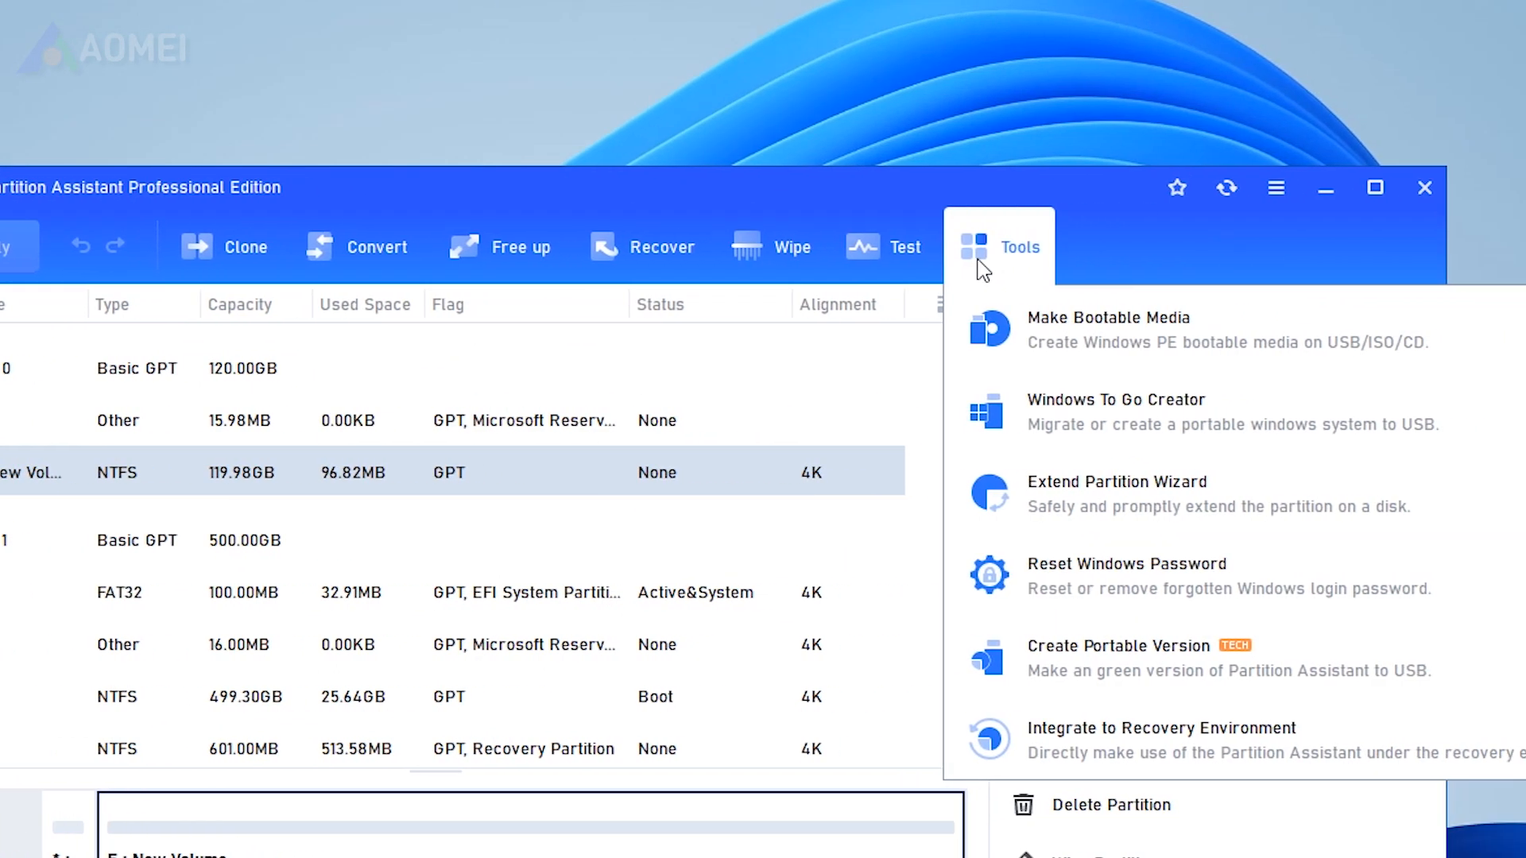